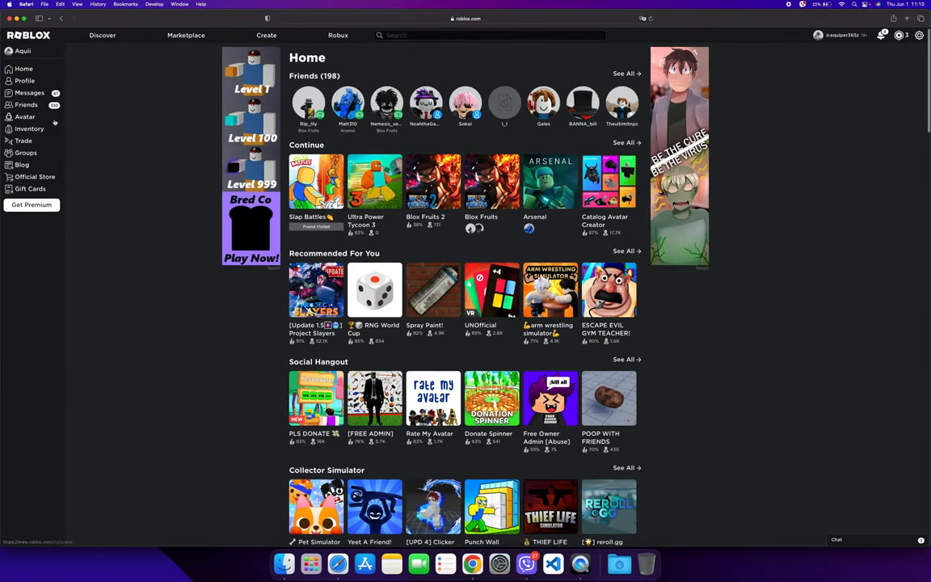
Step: Go to the avatar editor and show the Accessories > Face collection with sunglasses and glasses
{"action": "left_click", "coordinate": [26, 117]}
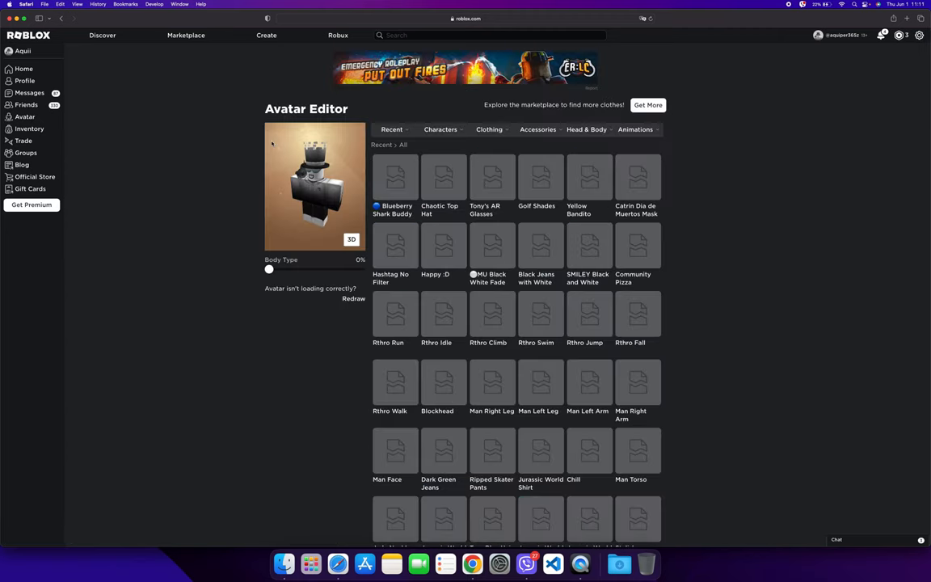
{"action": "left_click", "coordinate": [537, 129]}
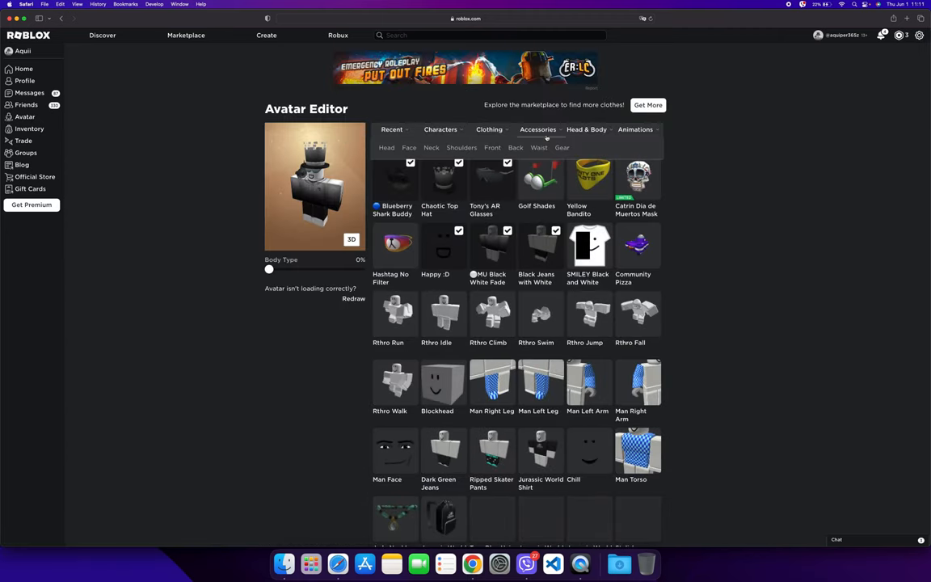
{"action": "left_click", "coordinate": [430, 147]}
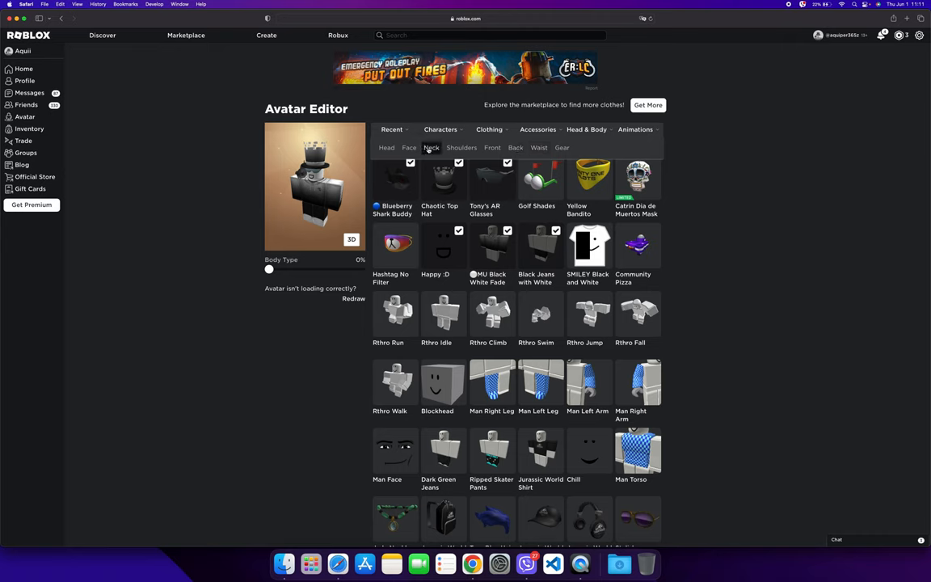
{"action": "left_click", "coordinate": [488, 130]}
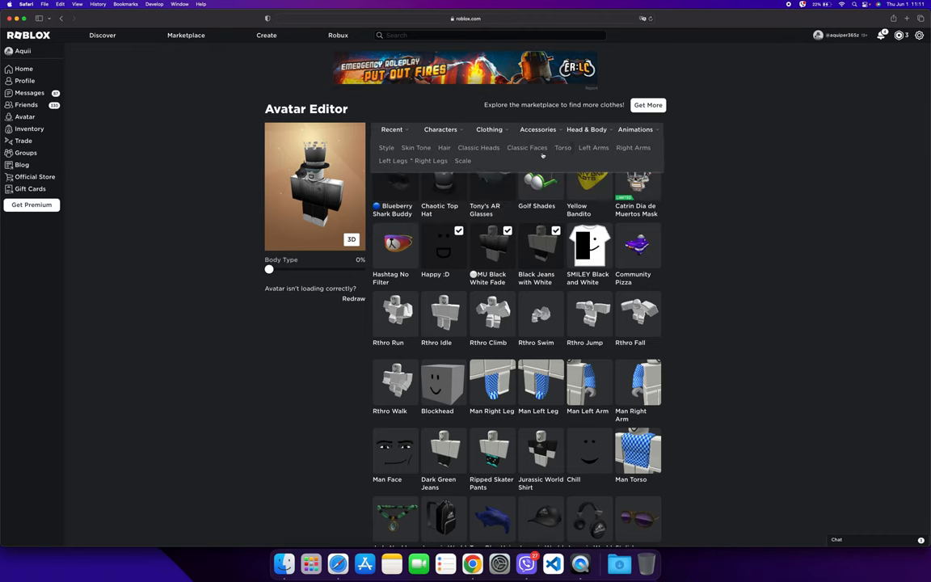
{"action": "left_click", "coordinate": [537, 129]}
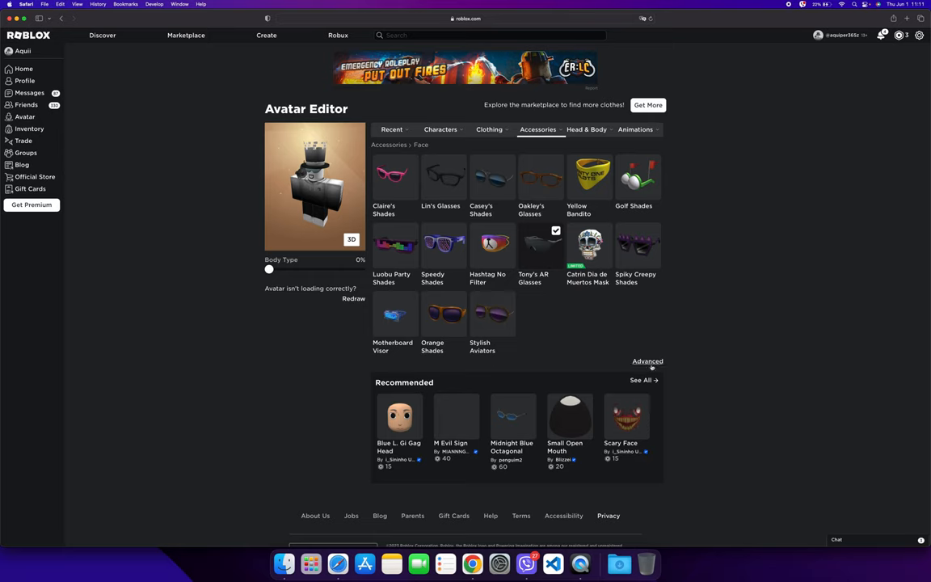
{"action": "mouse_move", "coordinate": [661, 427]}
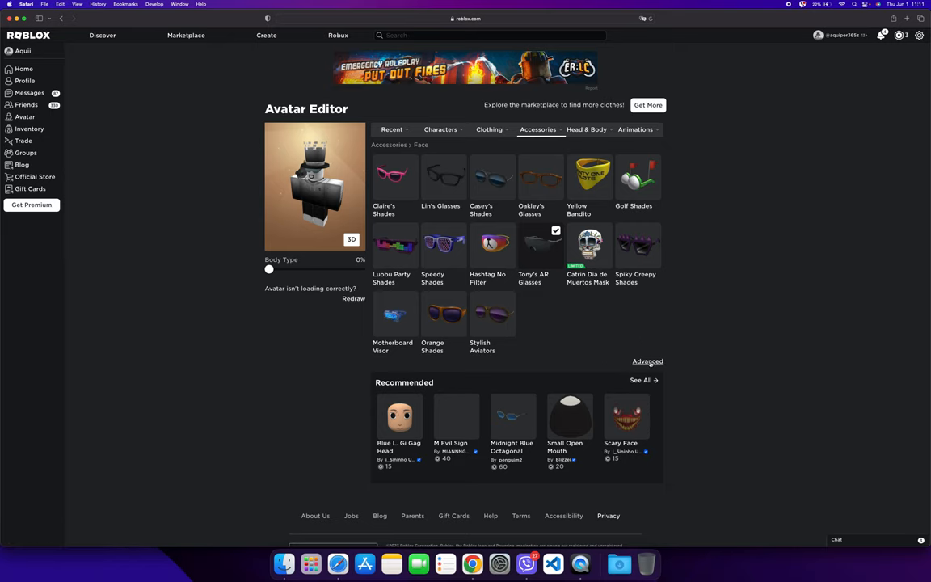
{"action": "left_click", "coordinate": [646, 362]}
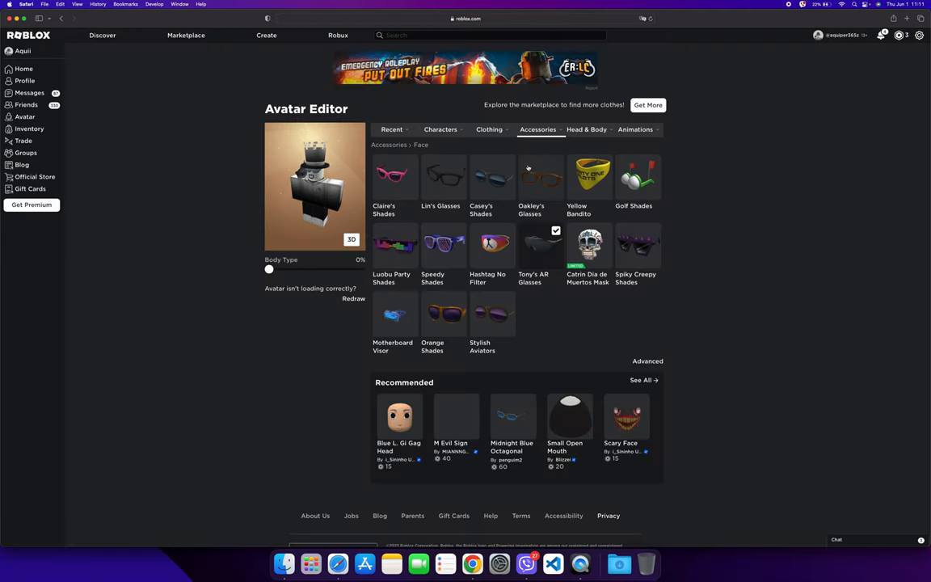
{"action": "right_click", "coordinate": [637, 175]}
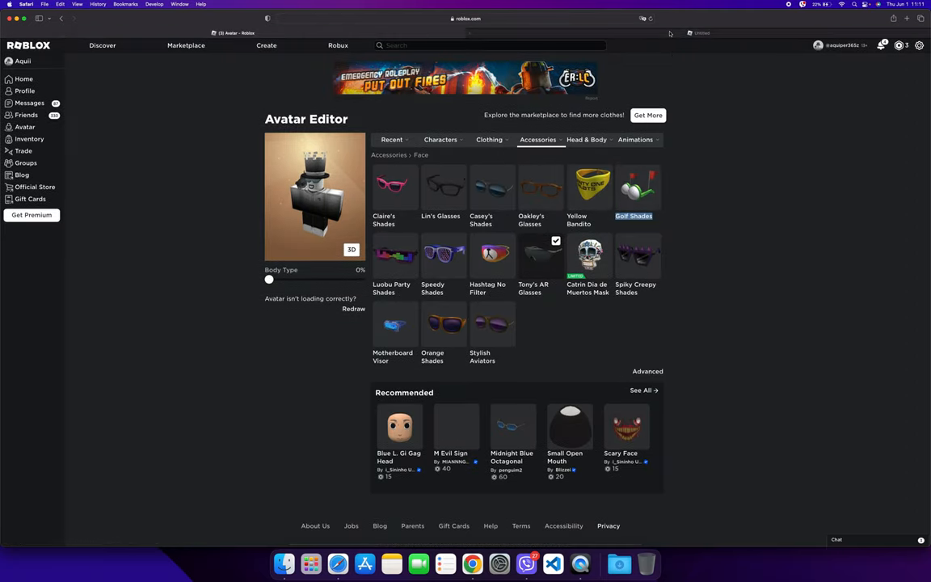
{"action": "left_click", "coordinate": [468, 20]}
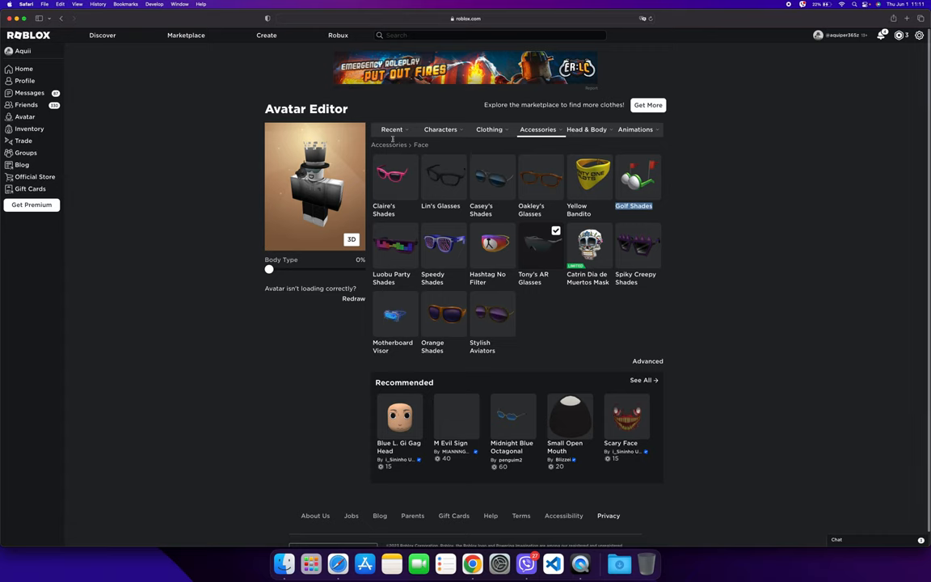
{"action": "left_click", "coordinate": [646, 360]}
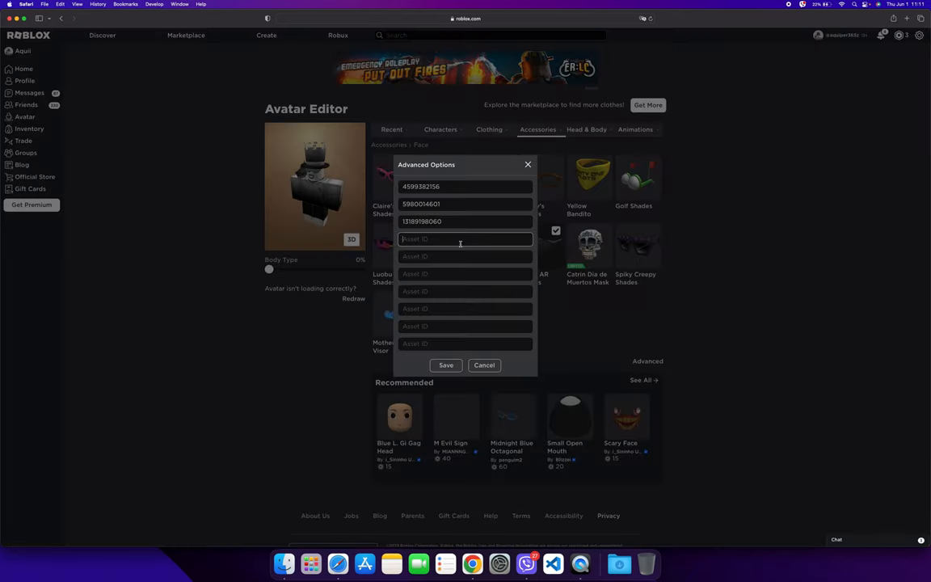
{"action": "type", "text": "7017701234"}
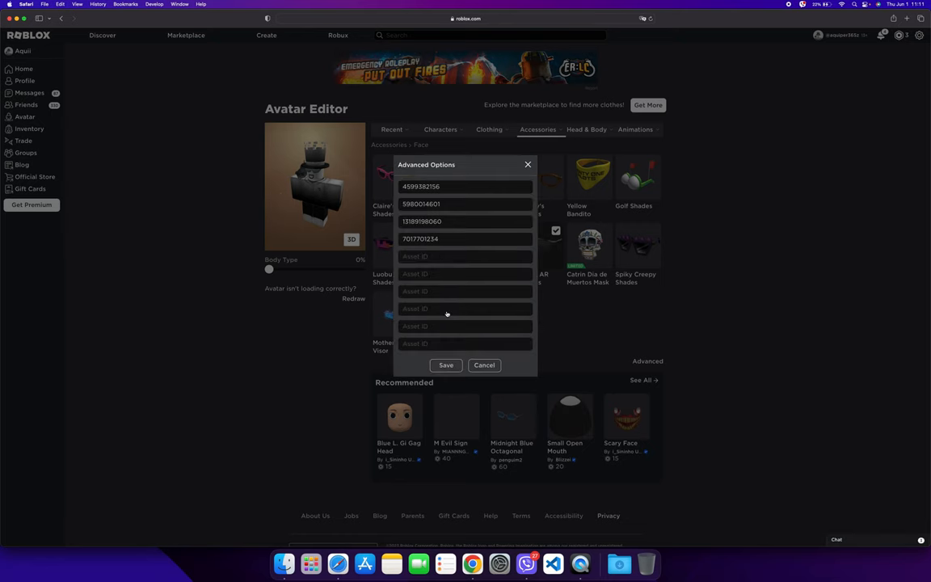
{"action": "left_click", "coordinate": [446, 365]}
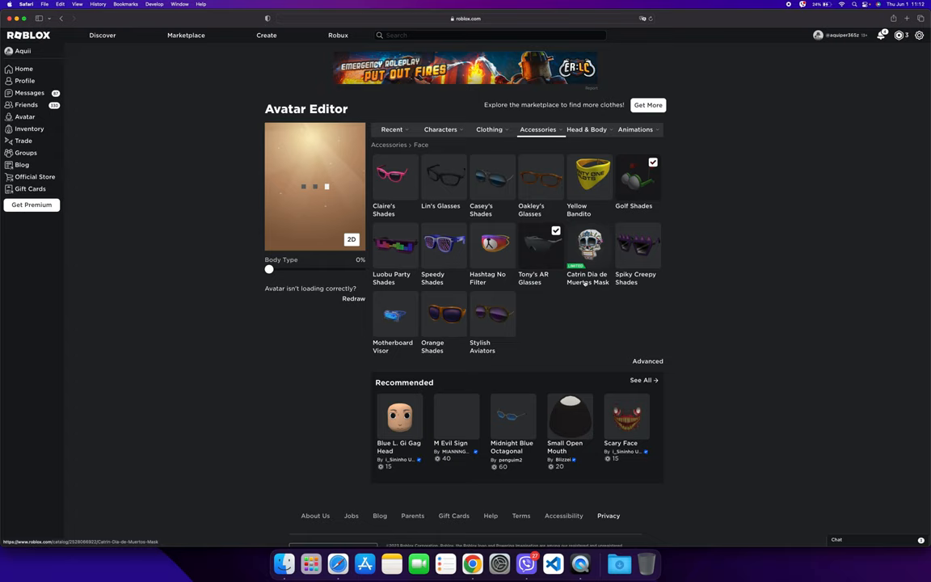
{"action": "right_click", "coordinate": [590, 176]}
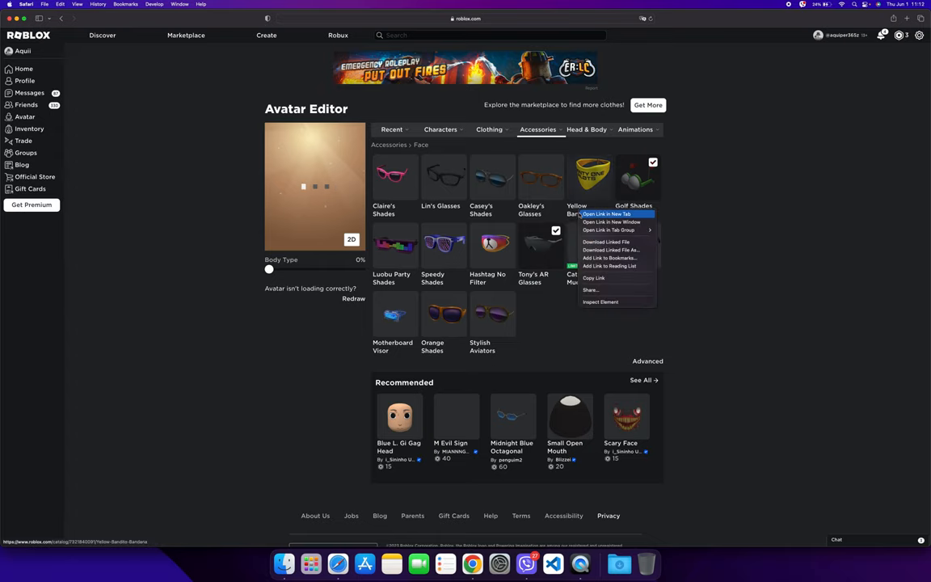
{"action": "left_click", "coordinate": [606, 213]}
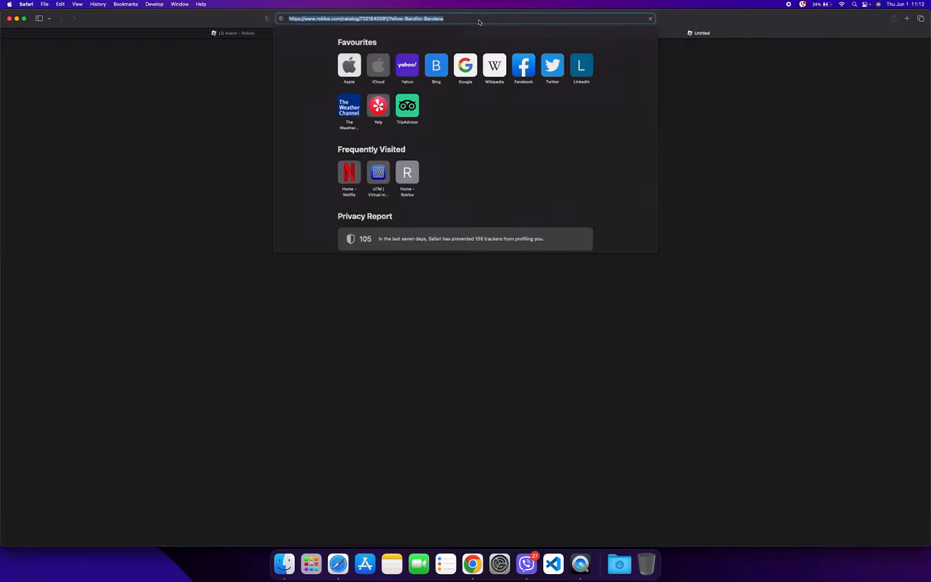
{"action": "right_click", "coordinate": [380, 19]}
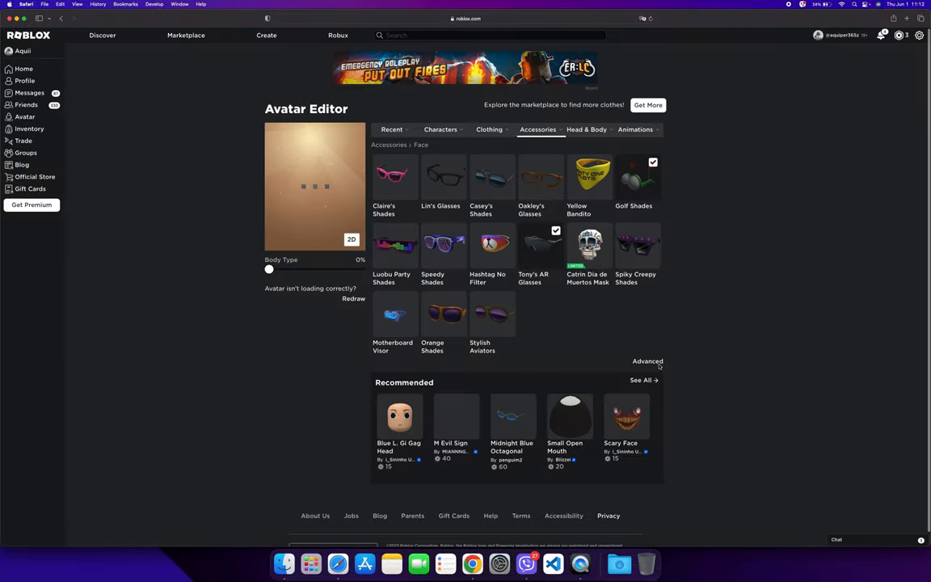
Step: Enter a fifth face accessory asset ID in the Advanced list and save it
{"action": "left_click", "coordinate": [646, 362]}
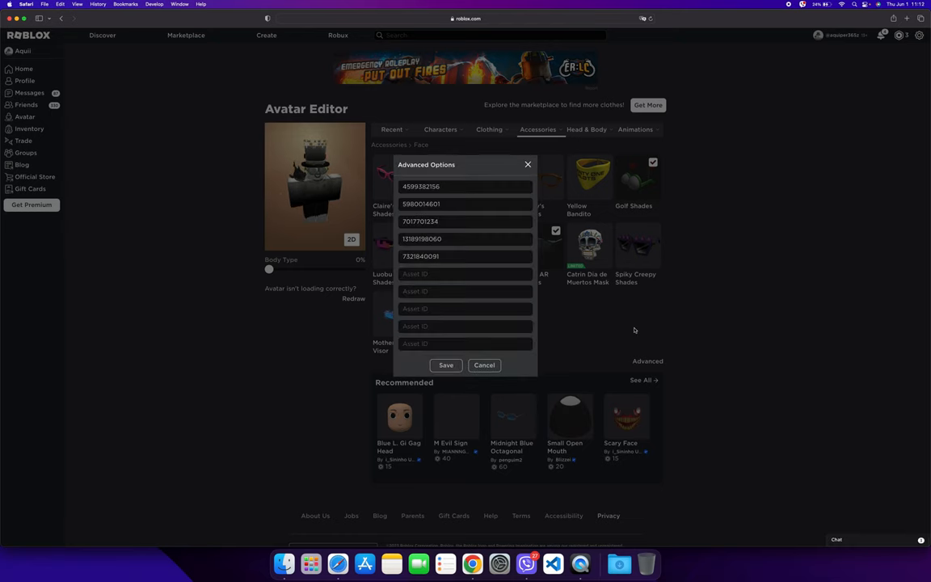
{"action": "left_click", "coordinate": [485, 365]}
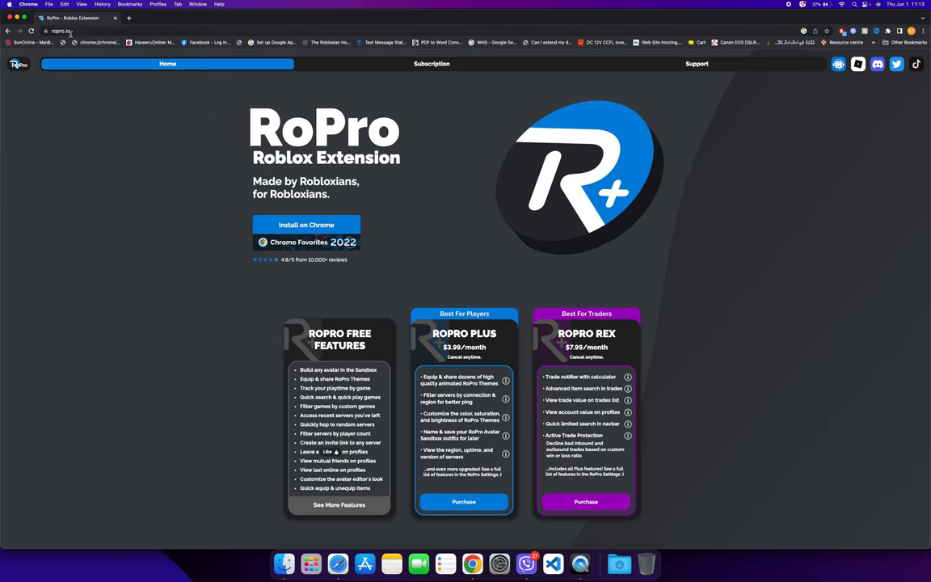
{"action": "mouse_move", "coordinate": [142, 178]}
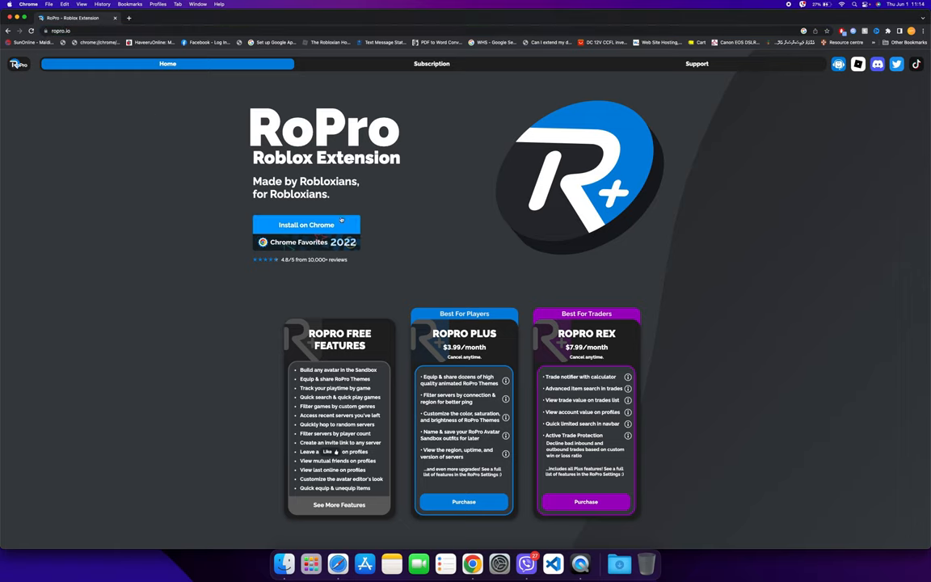
Step: Follow Install on Chrome from ropro.io to RoPro's Chrome Web Store page
{"action": "left_click", "coordinate": [307, 225]}
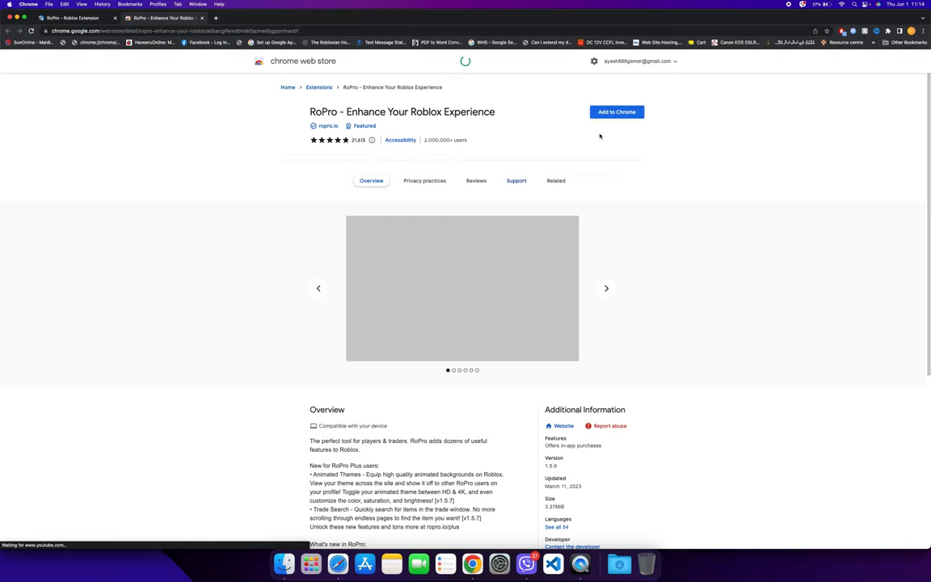
Step: Add RoPro to Chrome, confirm the extension, check recent downloads and return to the Roblox home page
{"action": "left_click", "coordinate": [616, 111]}
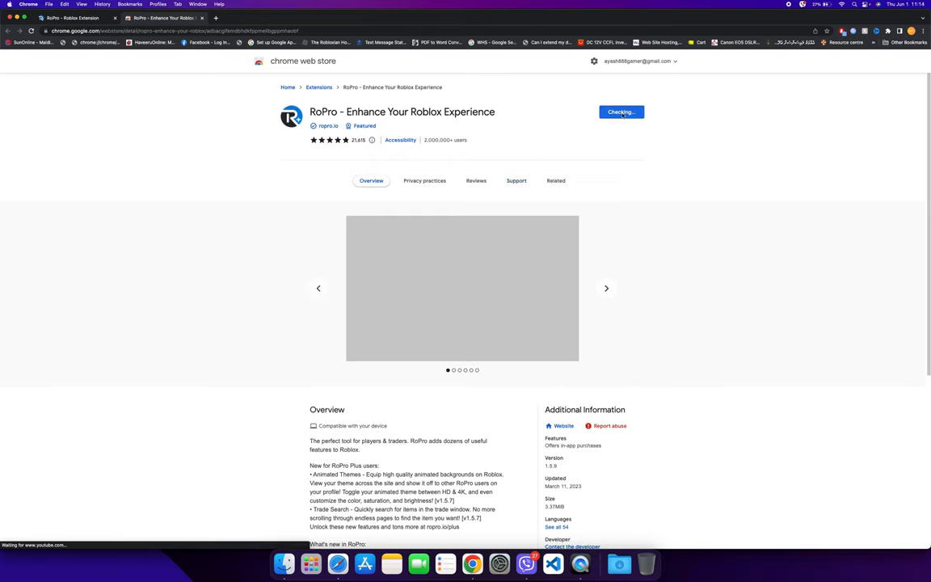
{"action": "left_click", "coordinate": [621, 112]}
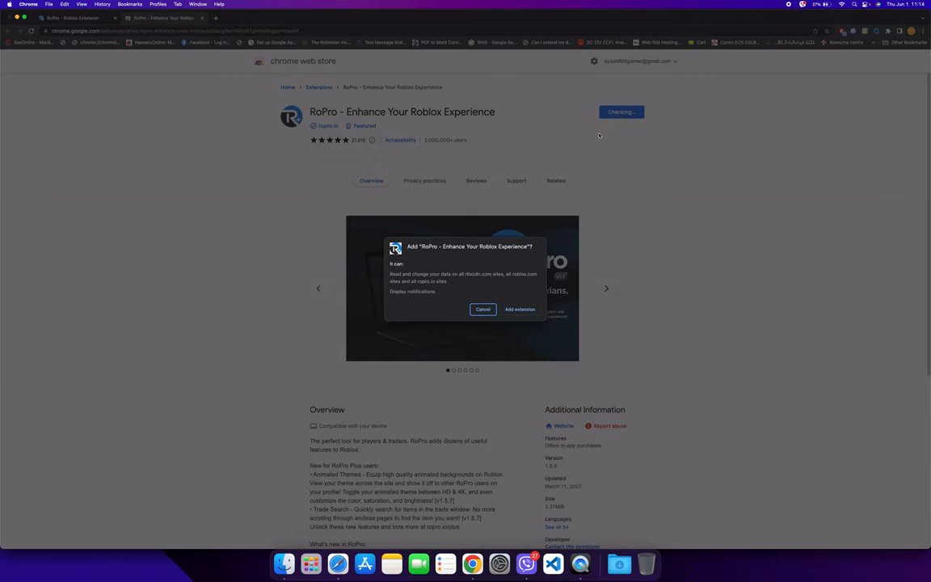
{"action": "mouse_move", "coordinate": [505, 302]}
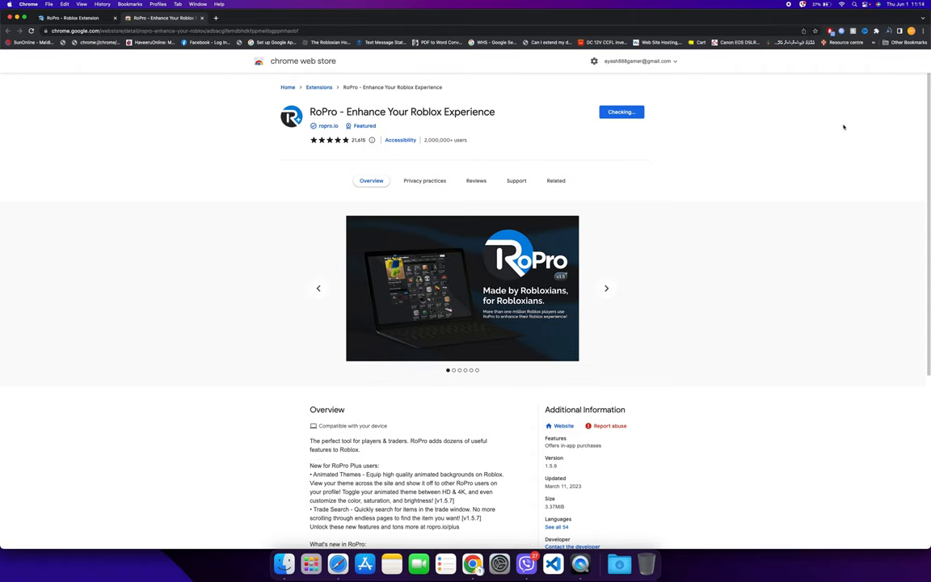
{"action": "left_click", "coordinate": [841, 30]}
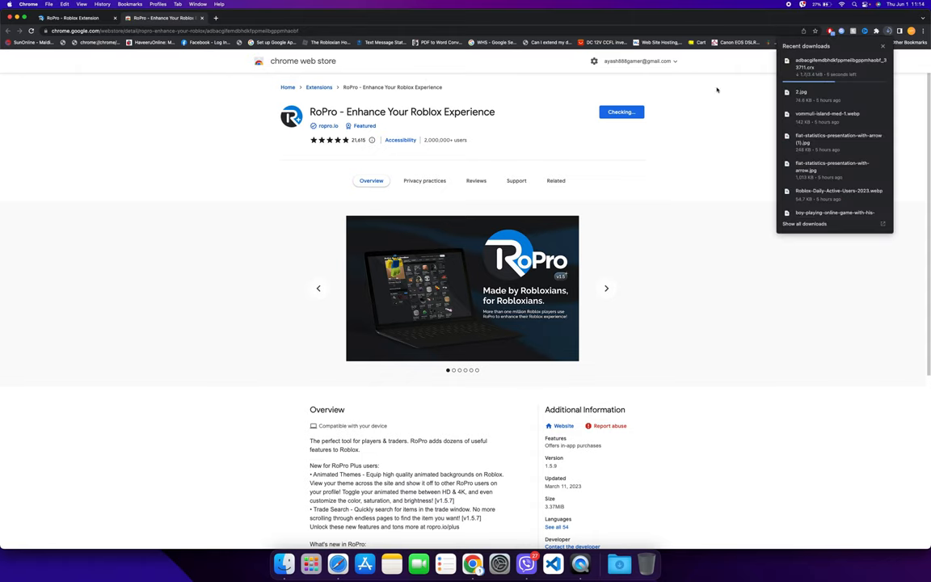
{"action": "left_click", "coordinate": [477, 145]}
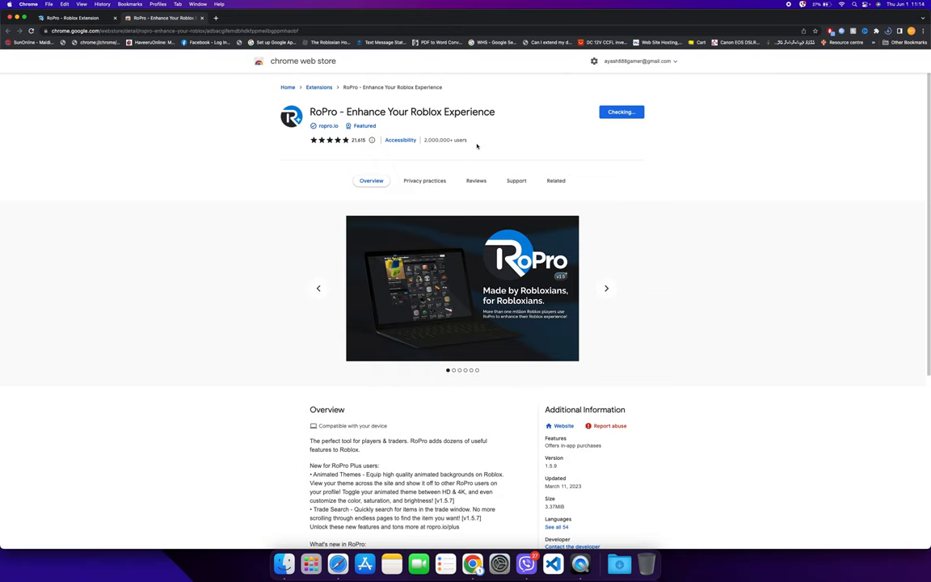
{"action": "mouse_move", "coordinate": [511, 120]}
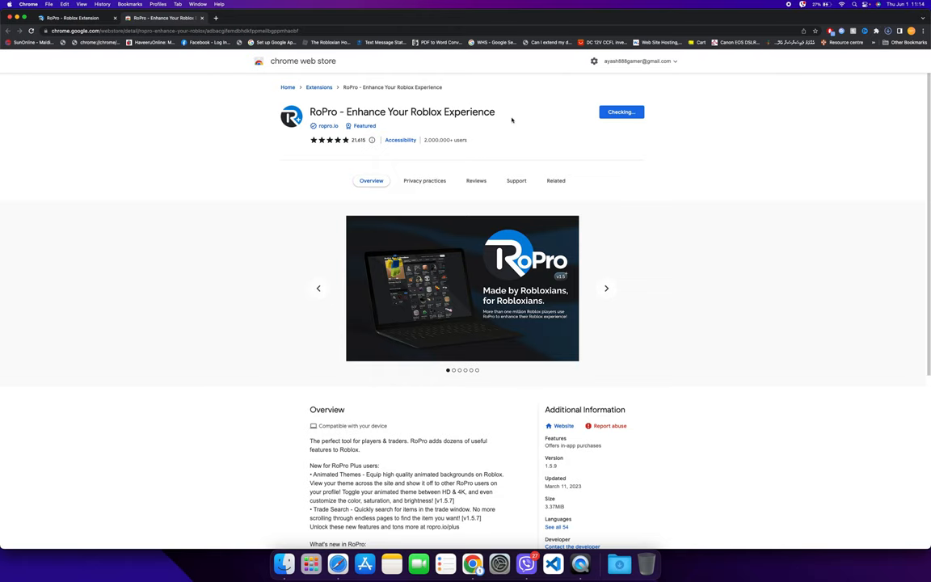
{"action": "mouse_move", "coordinate": [715, 104]}
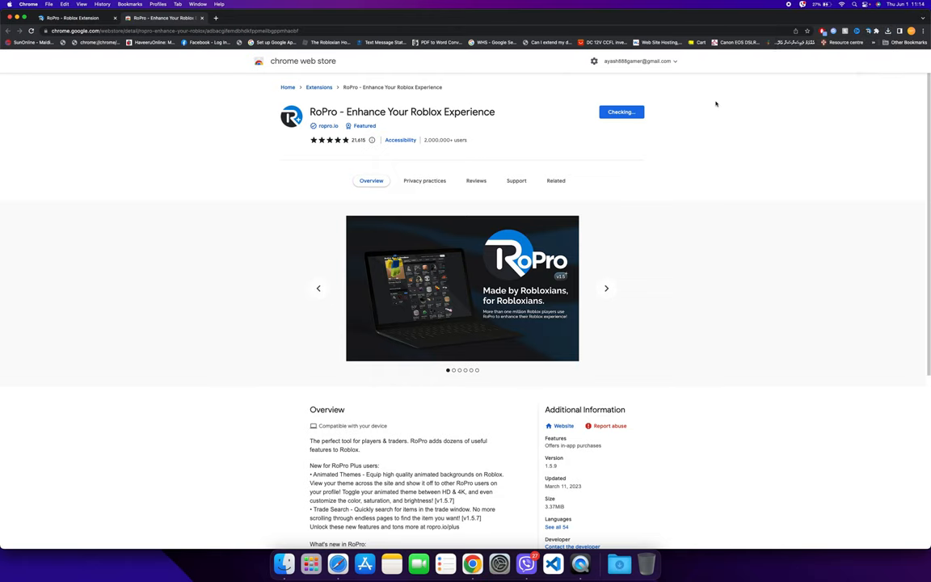
{"action": "left_click", "coordinate": [217, 18]}
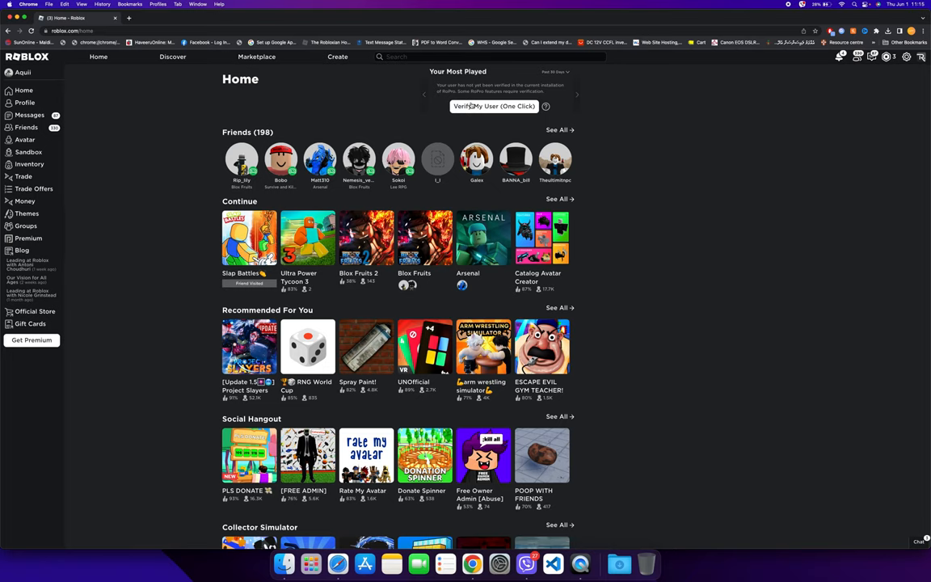
{"action": "mouse_move", "coordinate": [25, 139]}
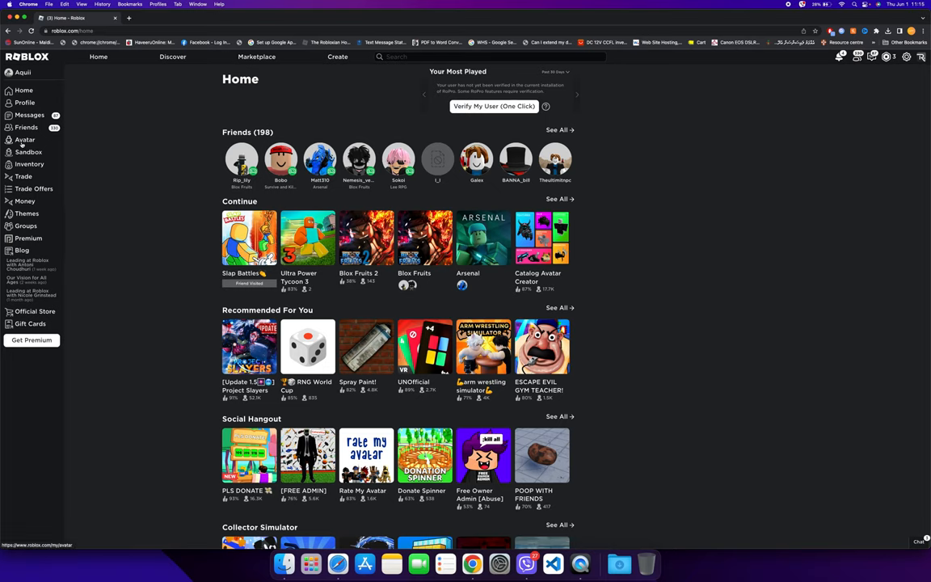
Step: Enter the Avatar Editor from the RoPro-enhanced Roblox home sidebar
{"action": "left_click", "coordinate": [25, 139]}
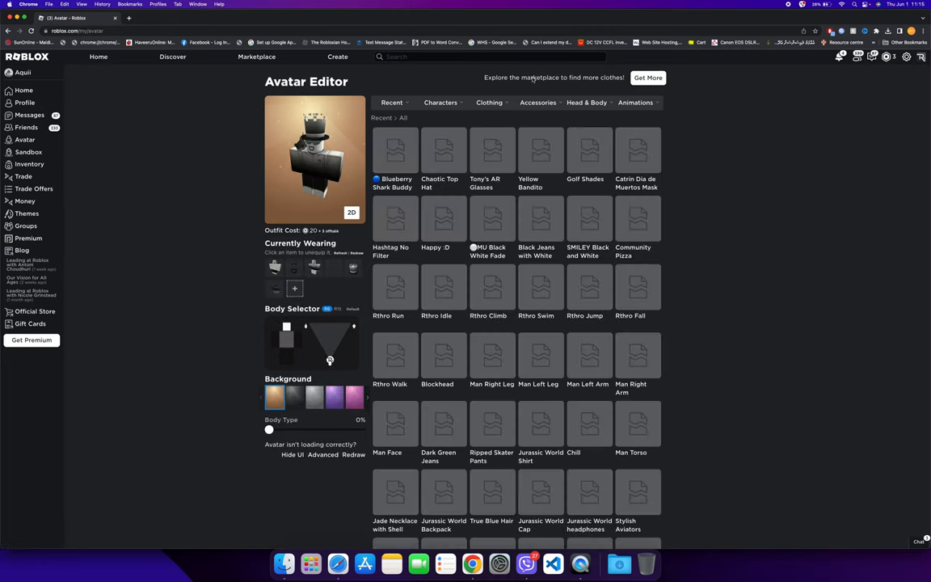
Step: Equip the Yellow Bandito face accessory alongside the glasses
{"action": "left_click", "coordinate": [537, 103]}
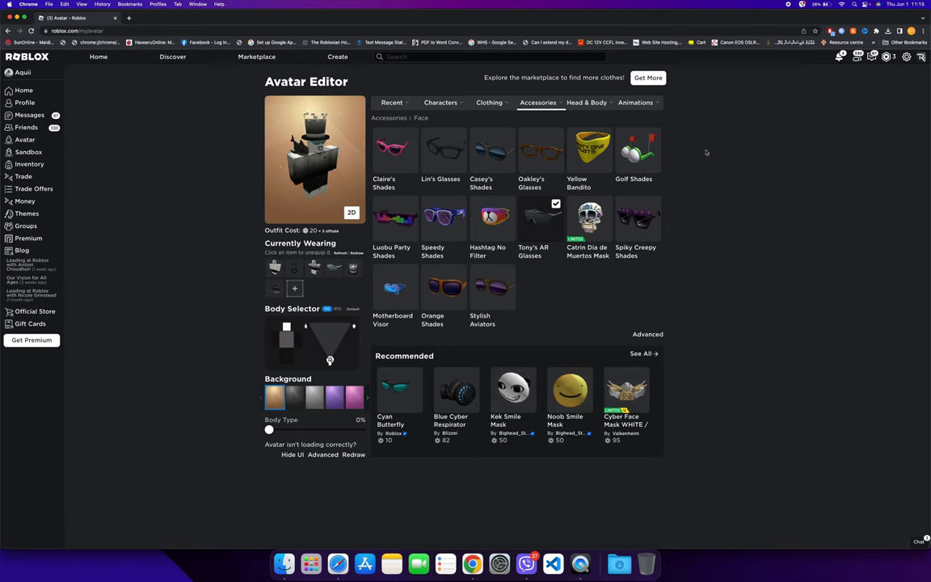
{"action": "left_click", "coordinate": [591, 149]}
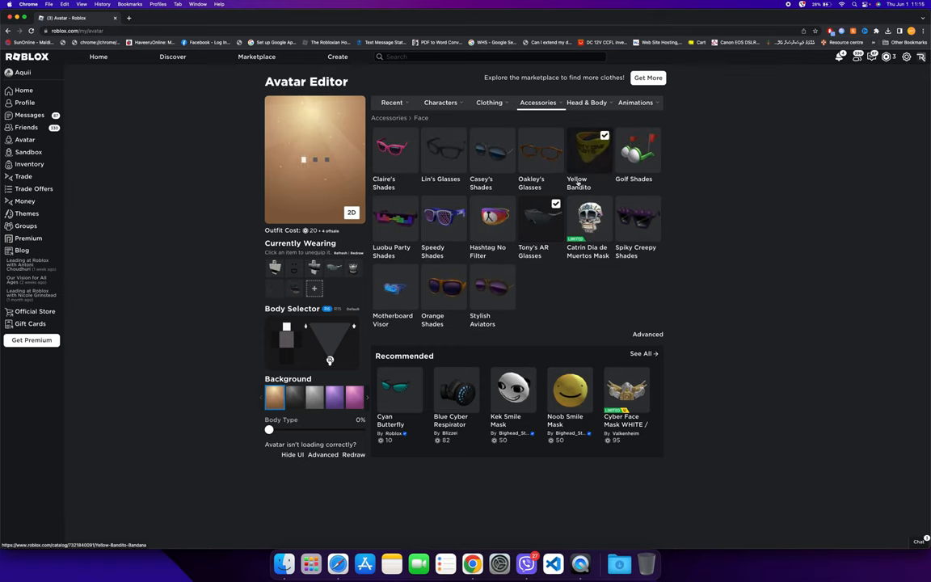